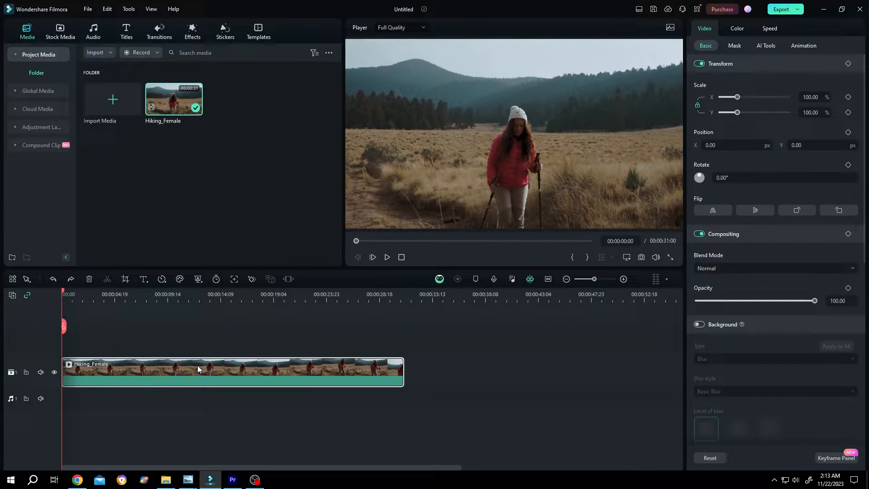
mouse_move(269, 373)
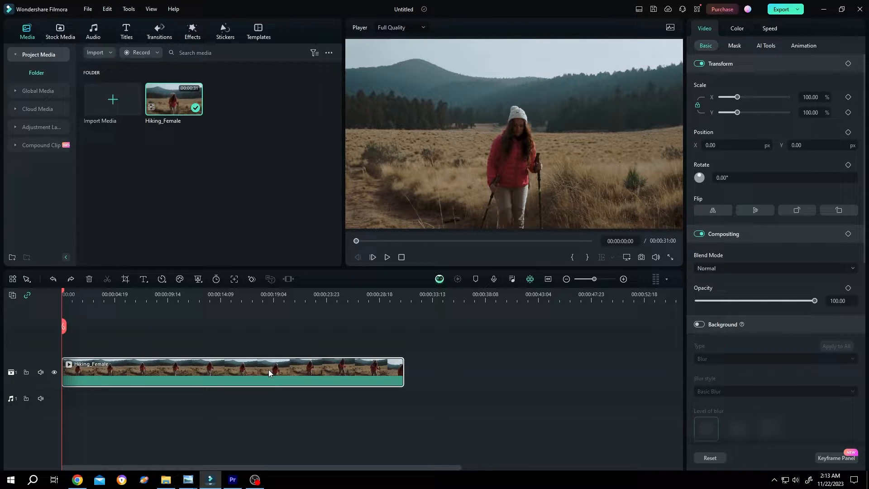
mouse_move(210, 367)
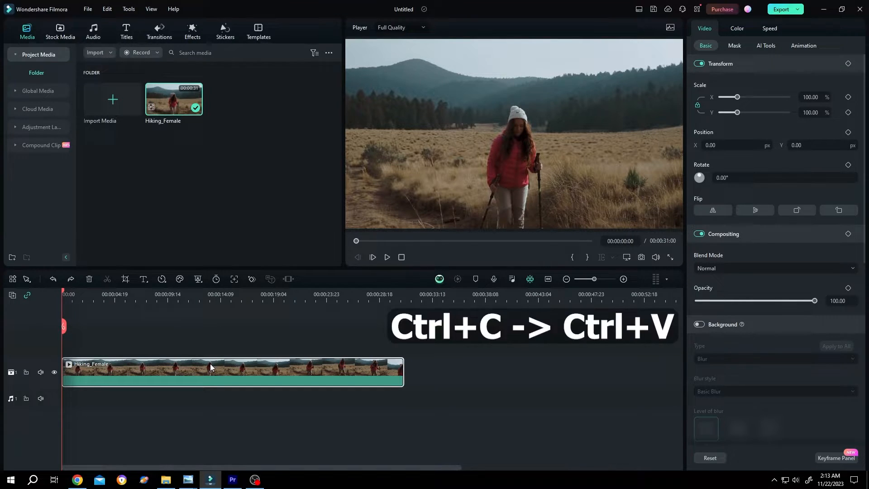
Paste the copied Hiking_Female clip onto a second video track above the original.
key("ctrl+v")
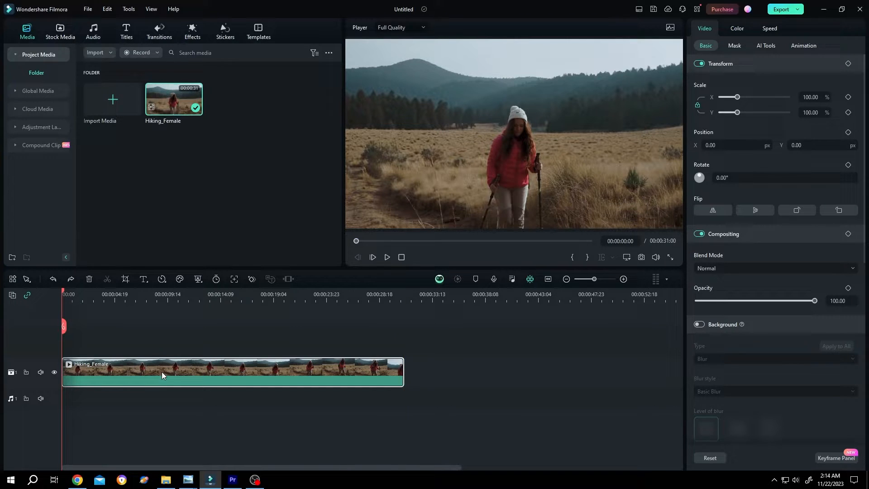
mouse_move(217, 377)
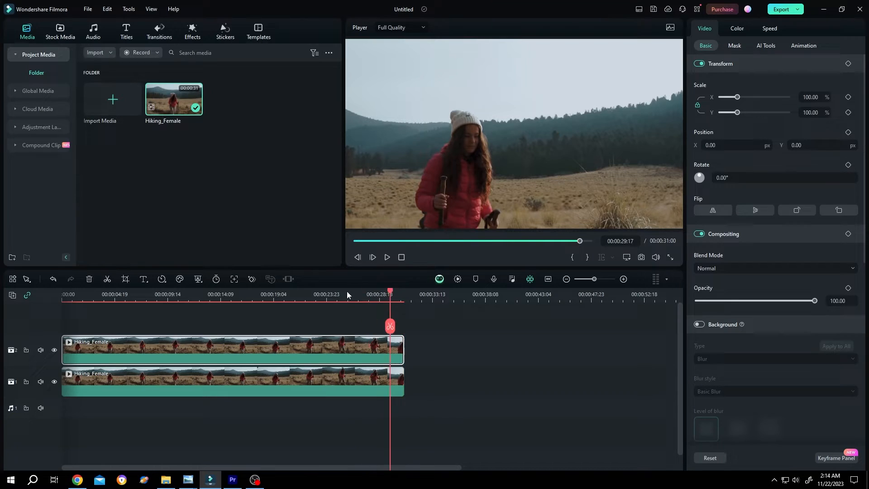
left_click(387, 256)
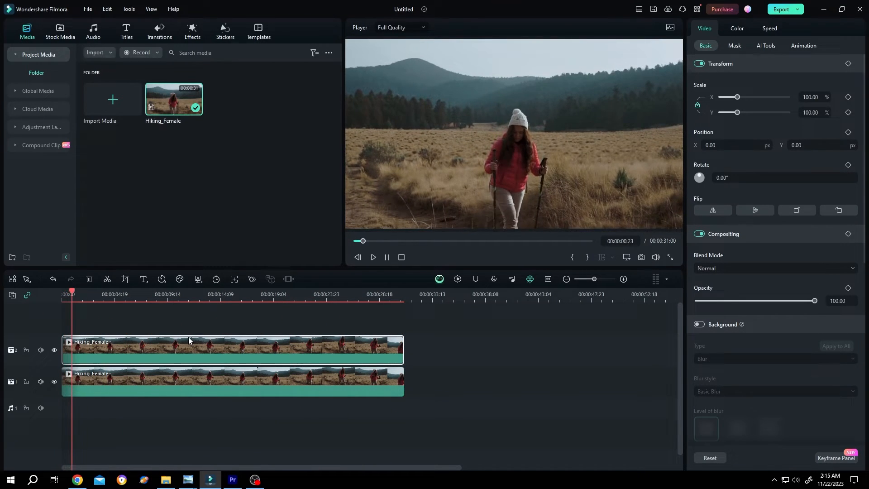